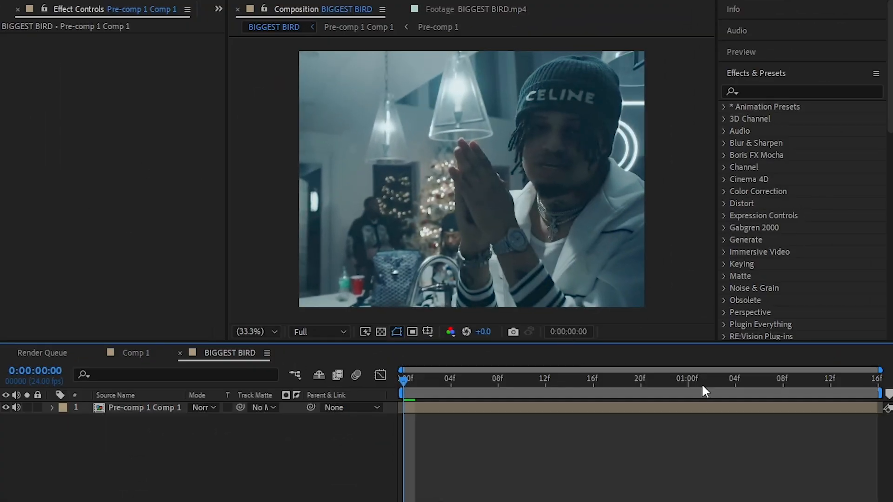
Step: Apply the Grid effect to the pre-comp layer, filling the frame with horizontal white lines
double_click(765, 154)
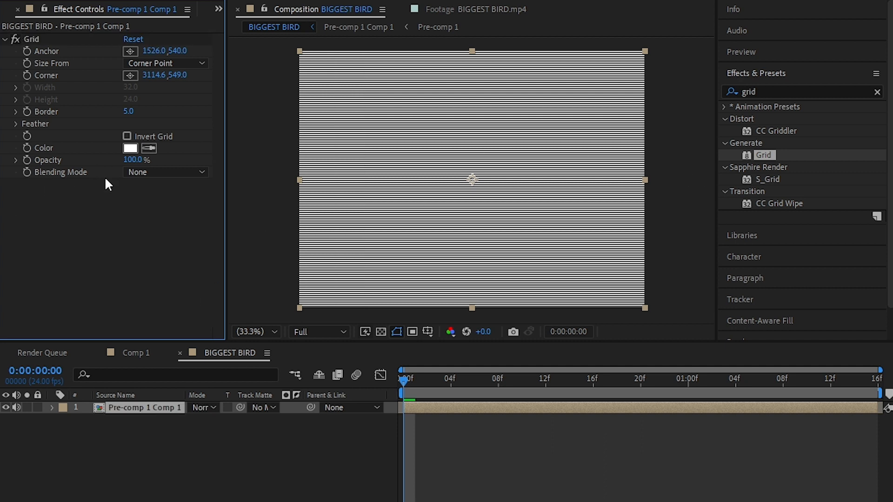
Step: Blend the grid with Overlay and apply Optics Compensation at FOV 59.3, scaling to 122%
click(165, 172)
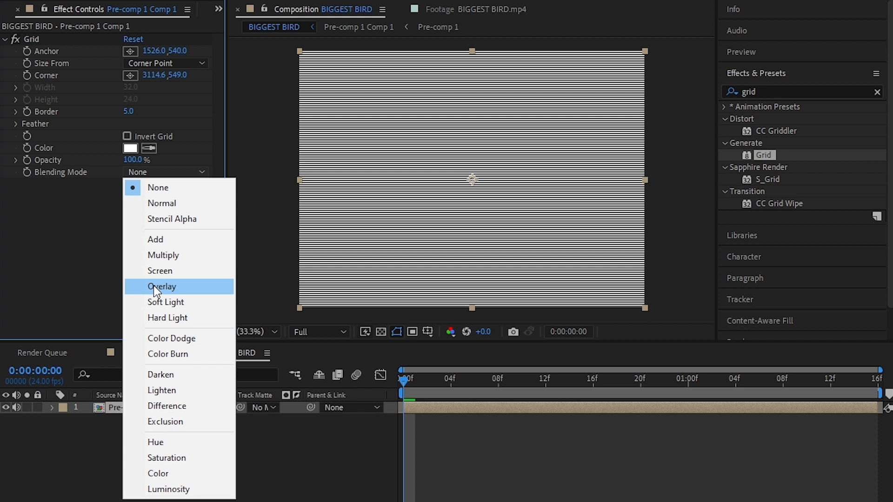
click(162, 287)
text(optic)
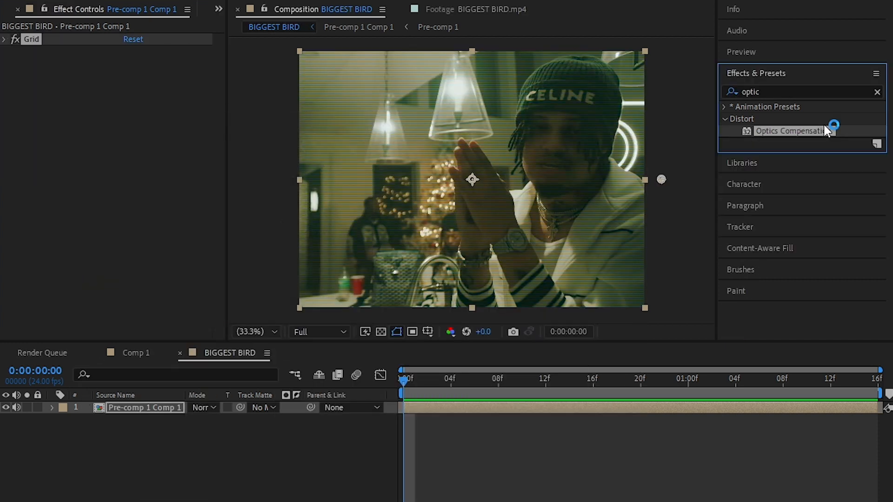
double_click(791, 130)
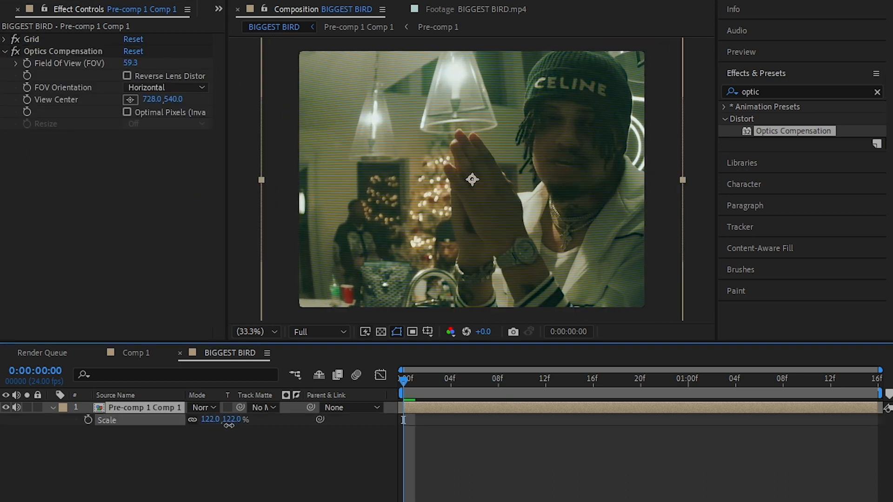
Step: Apply Lumetri Color and darken the frame edges with its Vignette
text(lumetri)
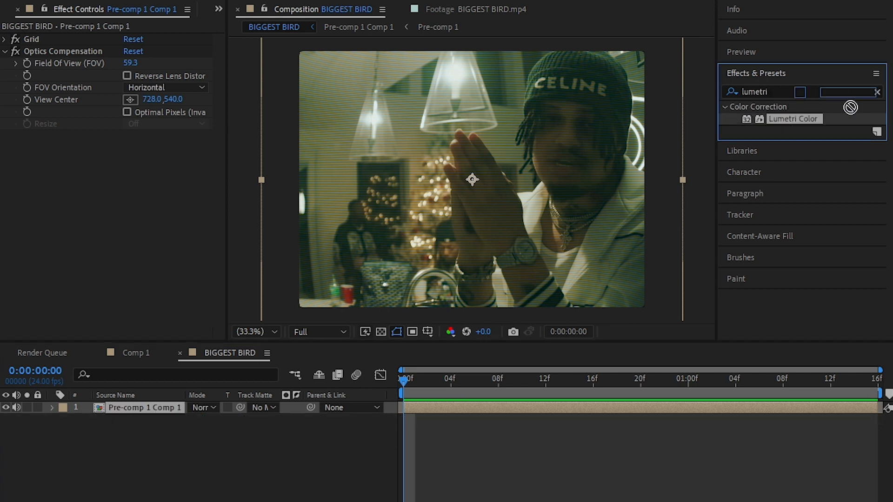
double_click(794, 119)
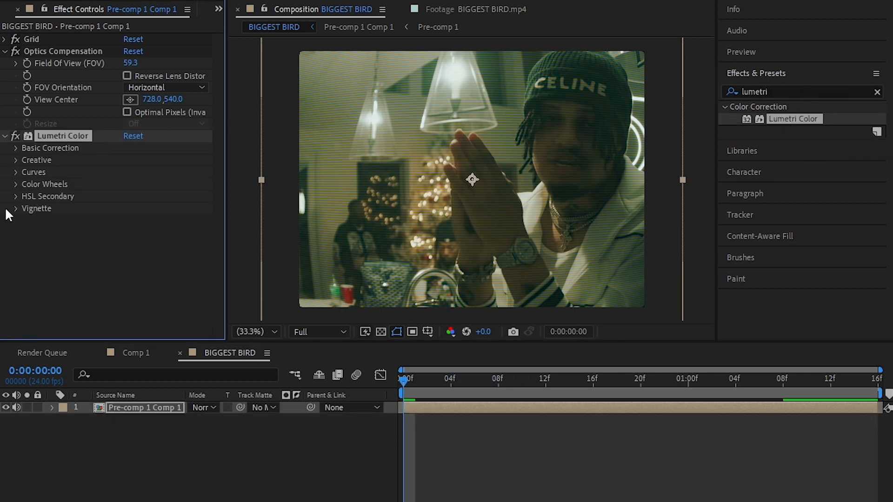
click(15, 209)
text(glow)
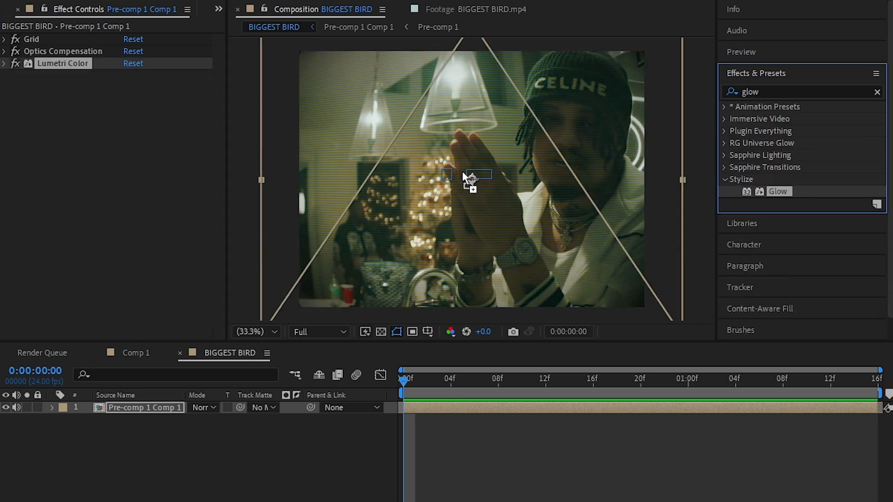
Step: Add a Glow effect tinted orange (C98000) for warm bloom
double_click(779, 192)
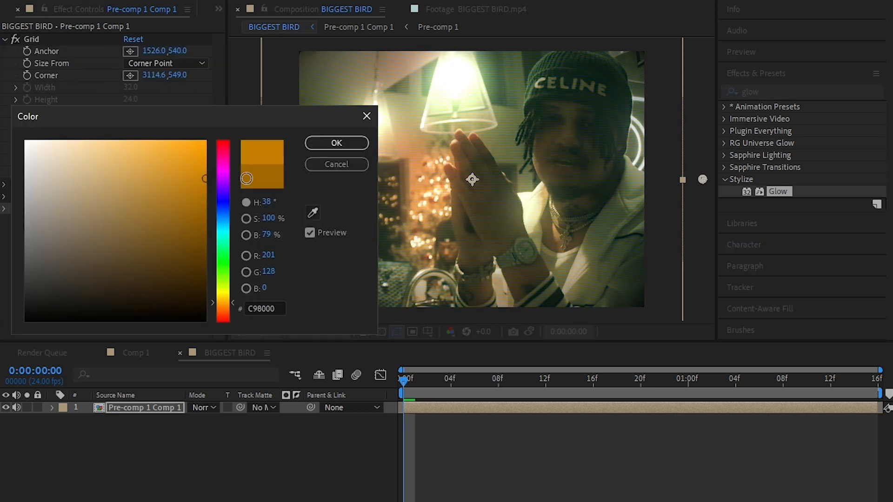
click(336, 143)
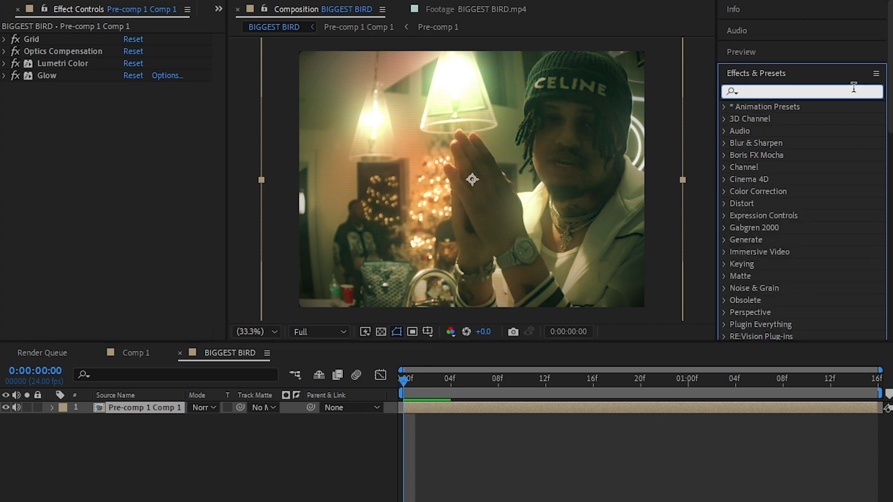
Step: Add Sapphire S_Flicker to the layer for a vintage flicker
text(flicker)
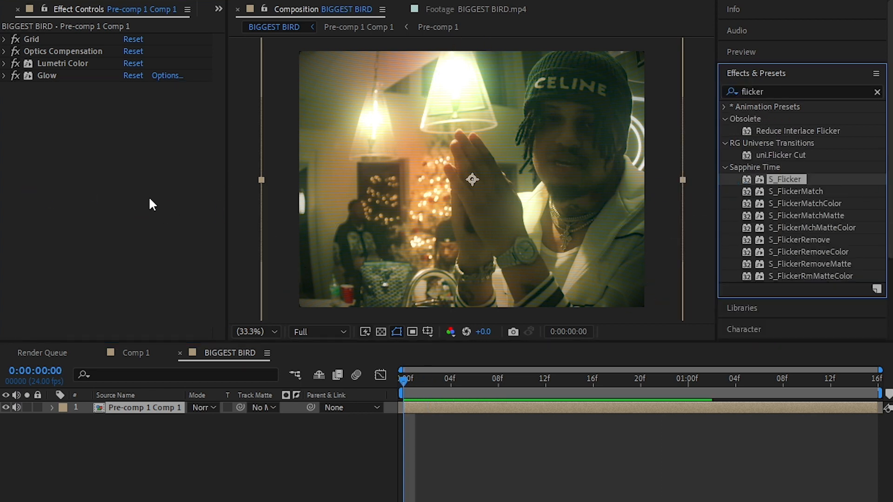
double_click(780, 179)
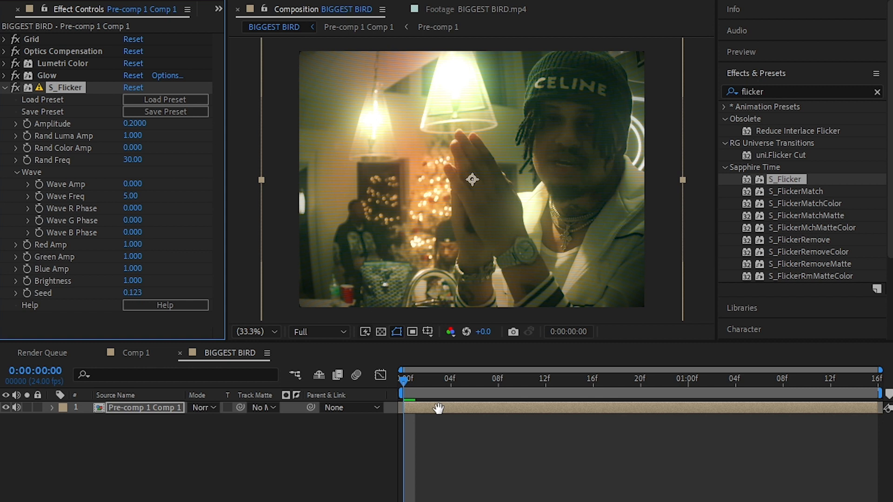
click(447, 380)
text(uni.hea)
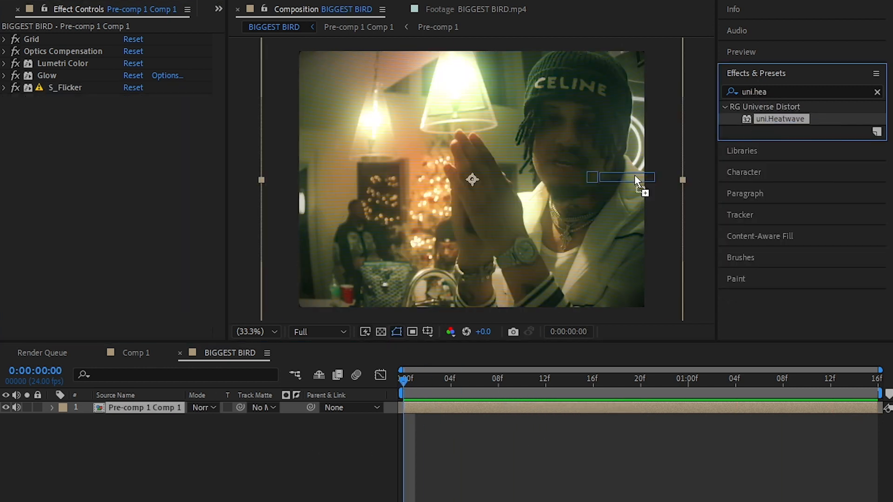
Step: Add uni.Heatwave distortion with Heat Intensity 25
double_click(781, 119)
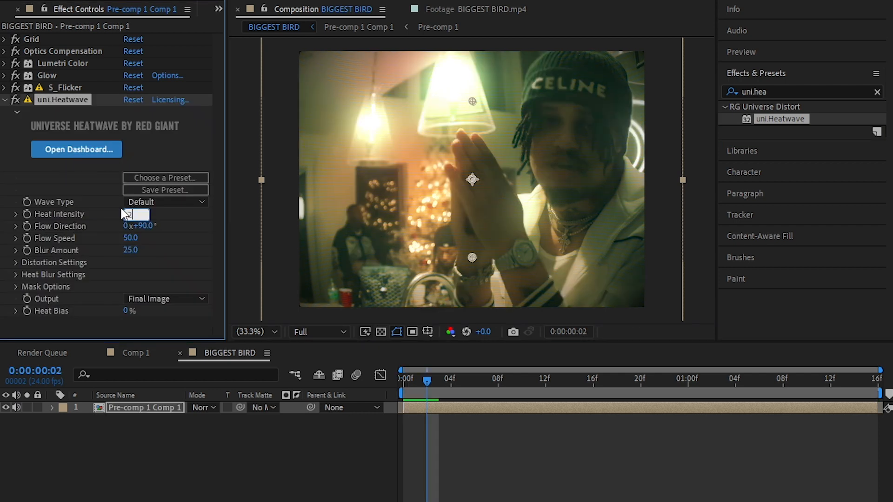
text(25)
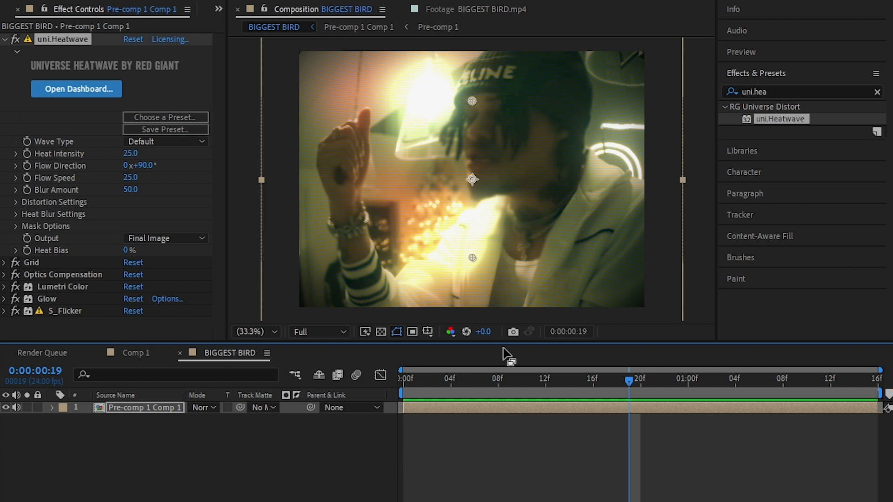
mouse_move(620, 380)
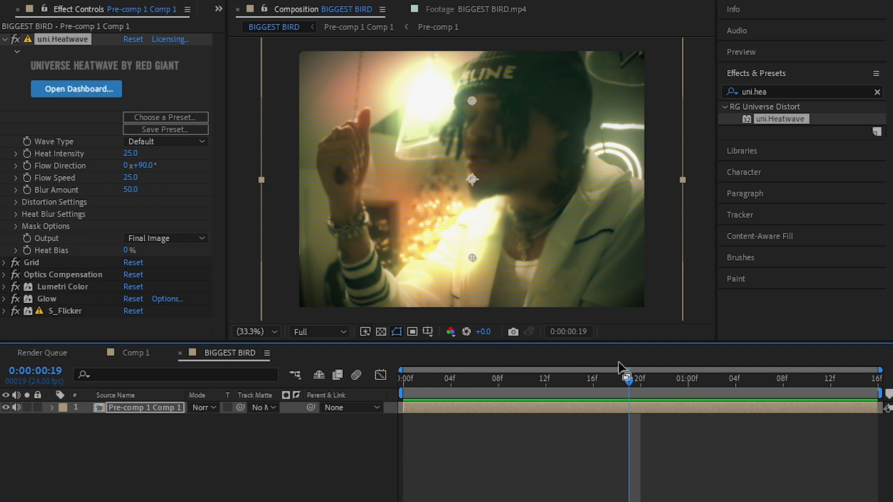
mouse_move(447, 305)
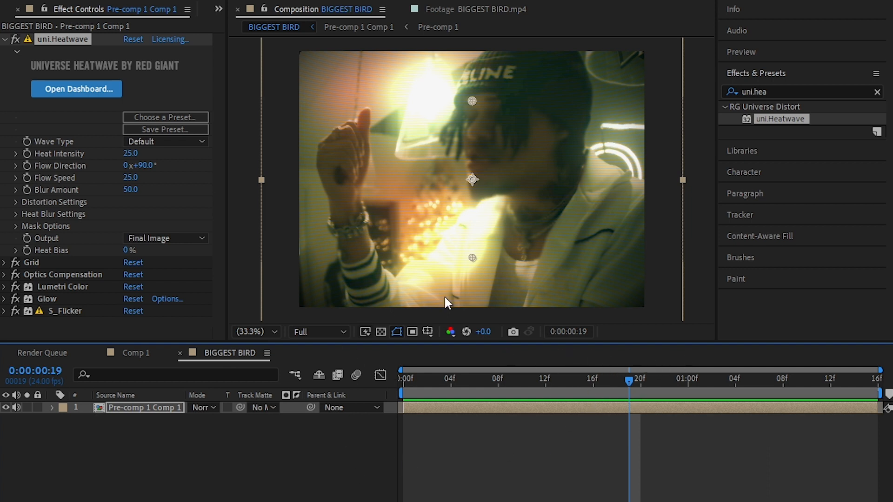
mouse_move(524, 381)
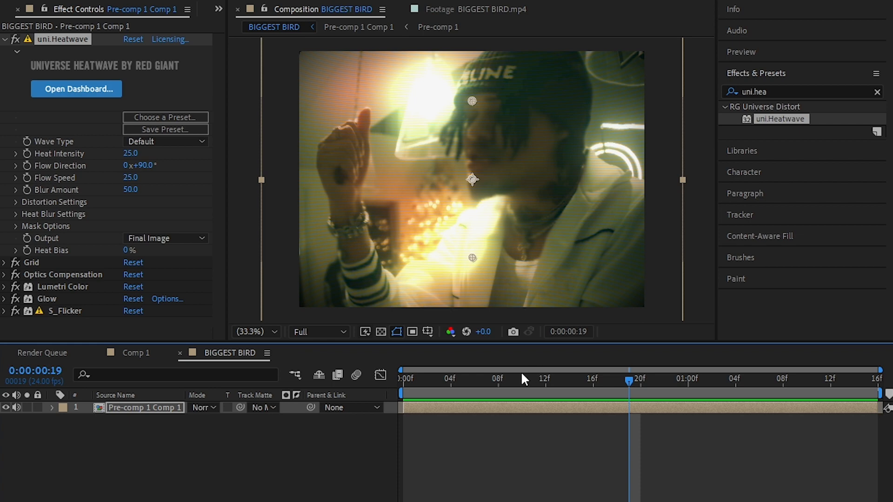